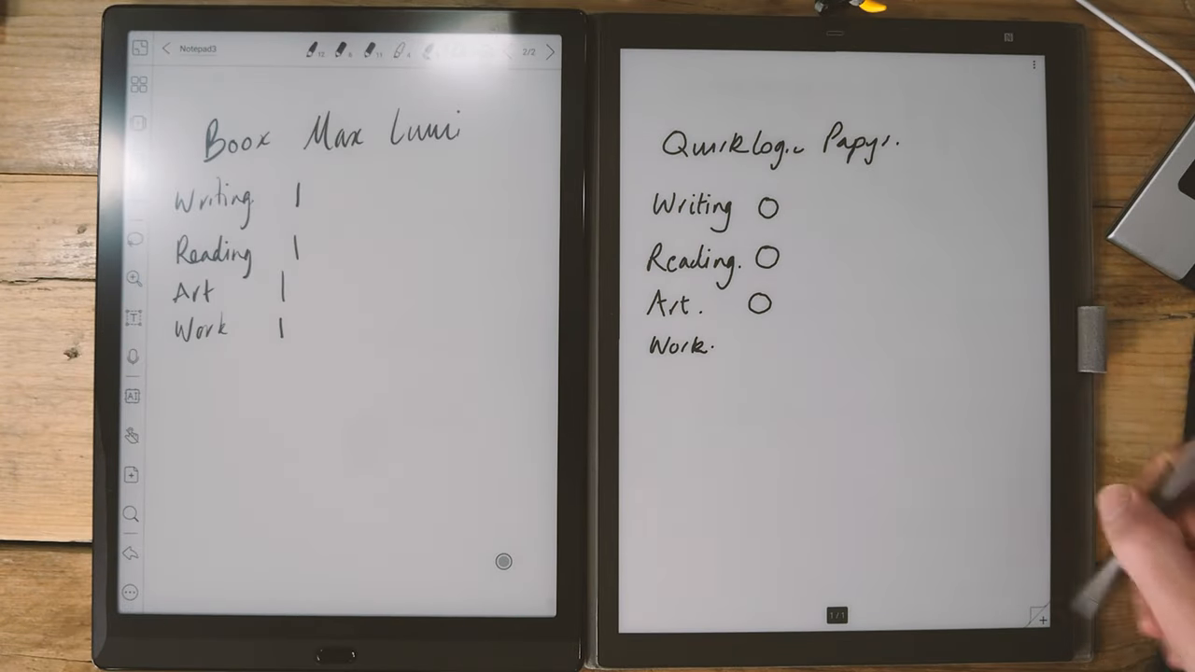
{"action": "type", "text": "1"}
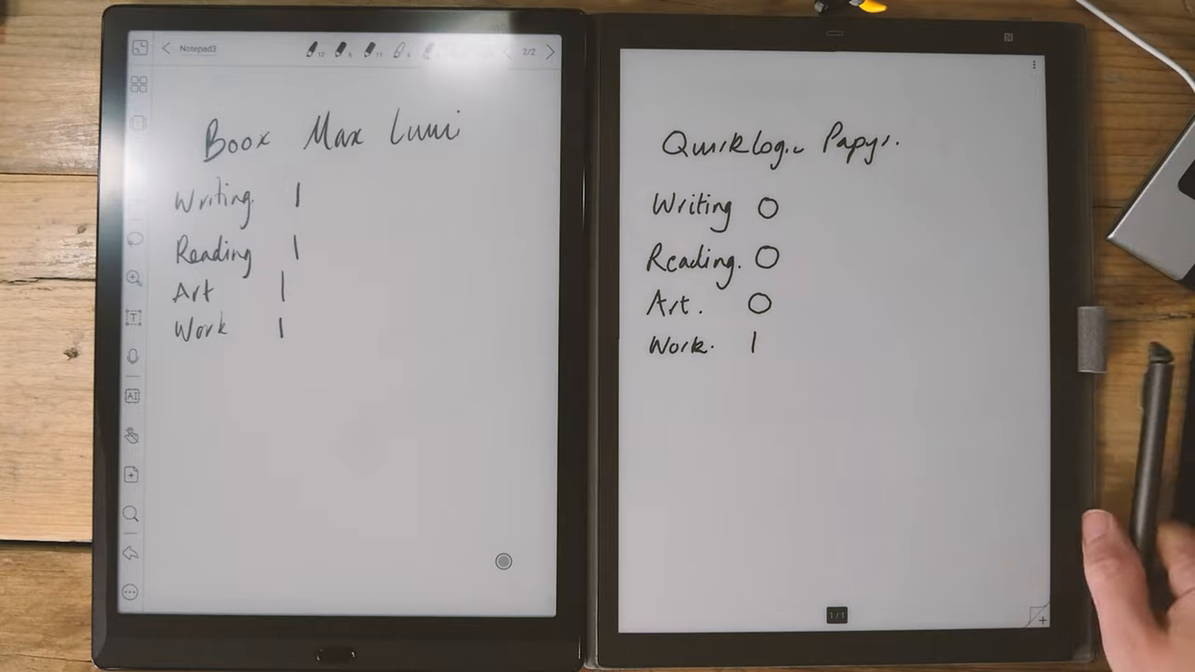